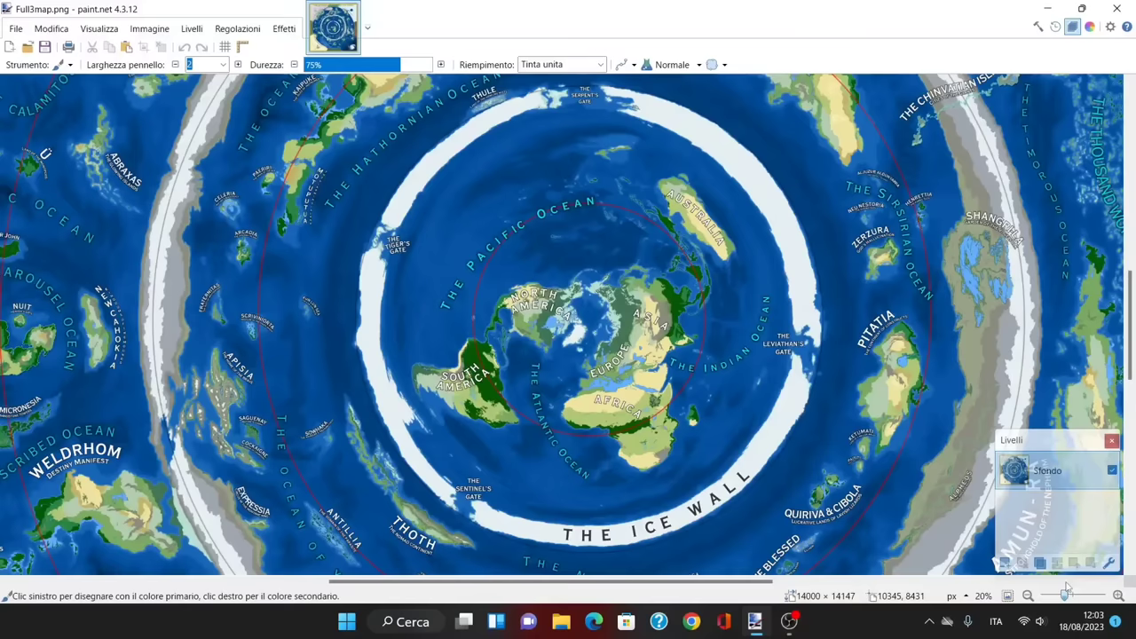
pyautogui.moveTo(780, 489)
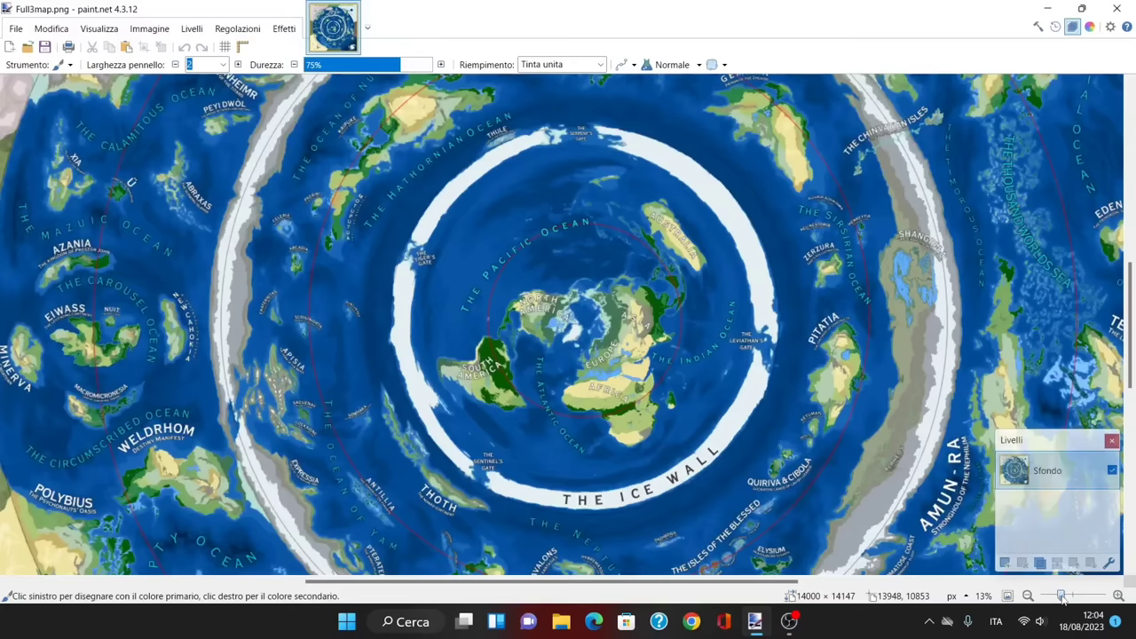
# - Zoom the ring map onto the Mazuic Ocean near Azania, Eiwass and Irradia
pyautogui.click(1063, 593)
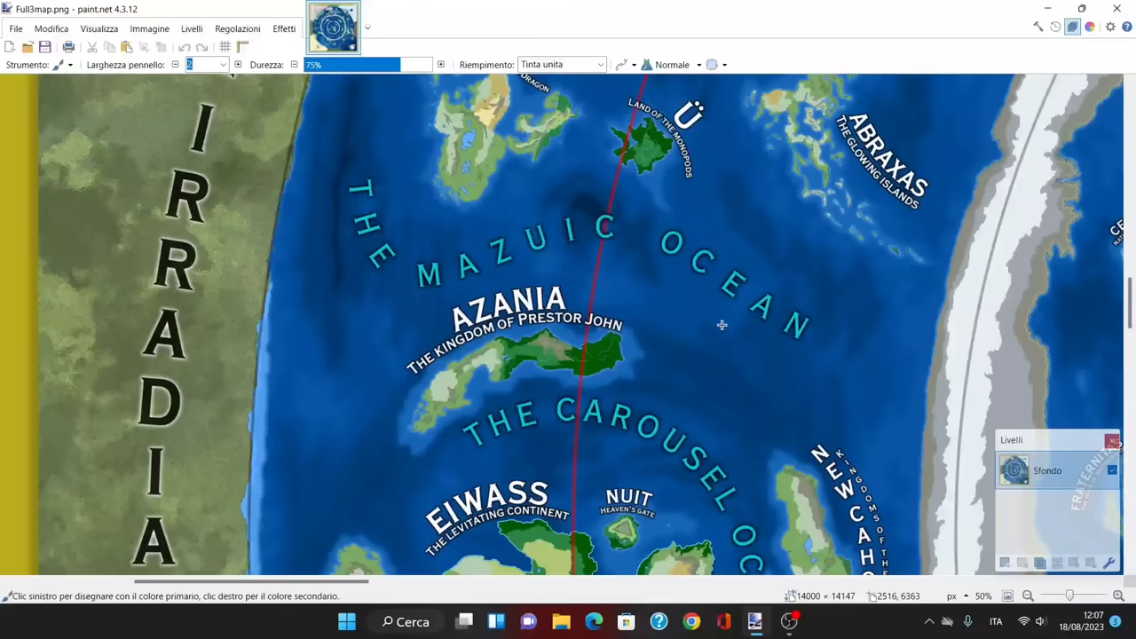
# - Scroll the map to a close-up of Africa with the red ring line and the green offshore island
pyautogui.scroll(-3)
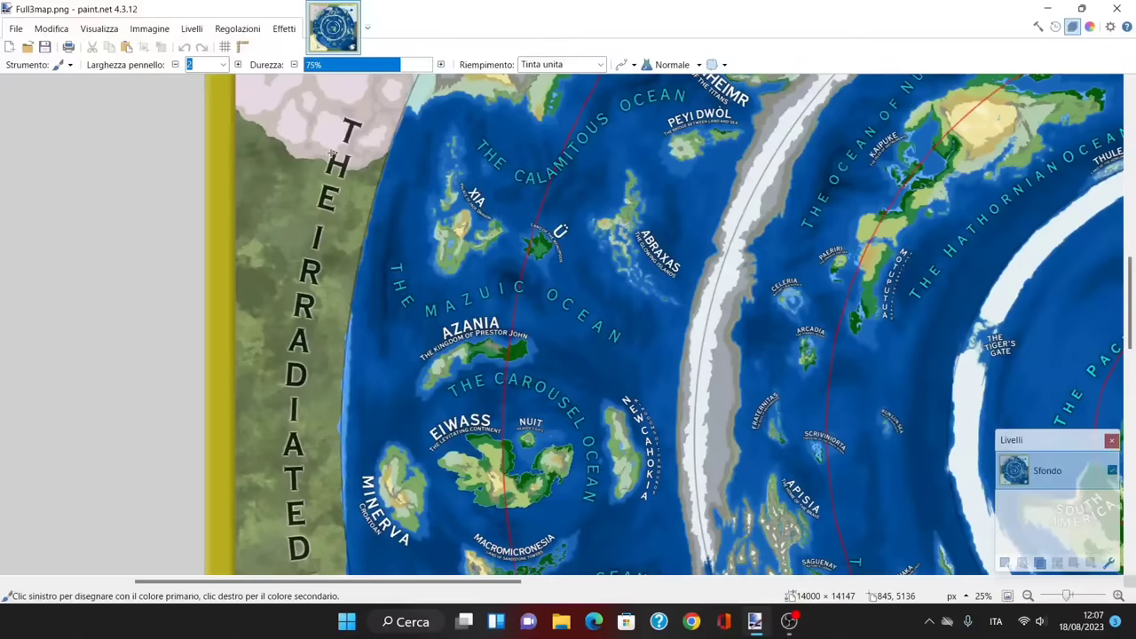
pyautogui.scroll(-3)
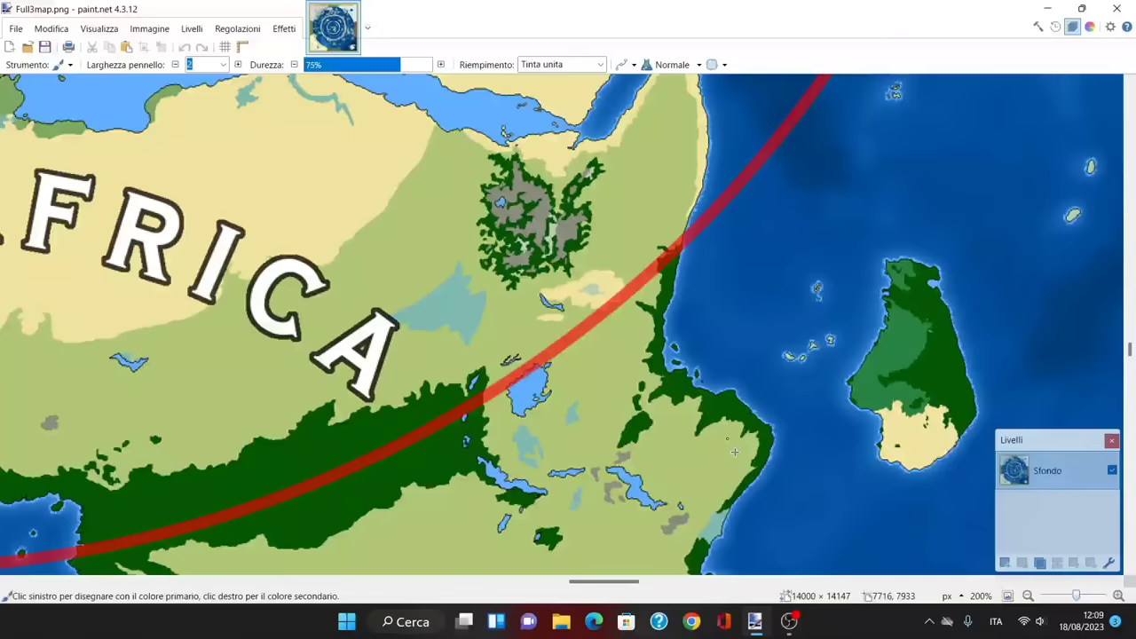
pyautogui.moveTo(1087, 597); pyautogui.dragTo(1075, 597)
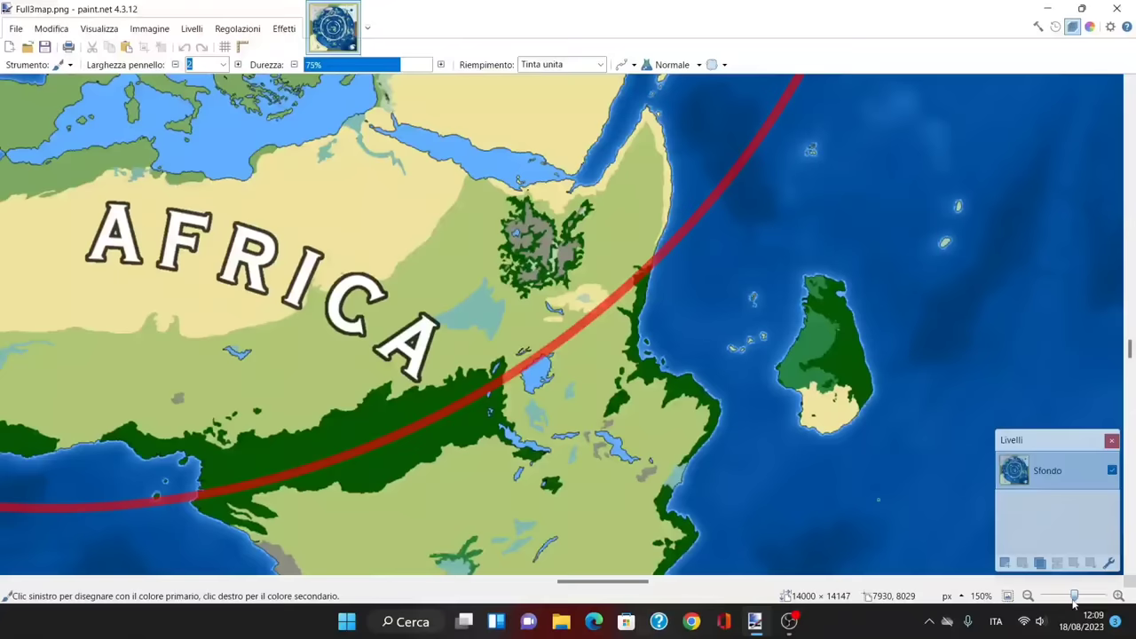
pyautogui.click(1073, 593)
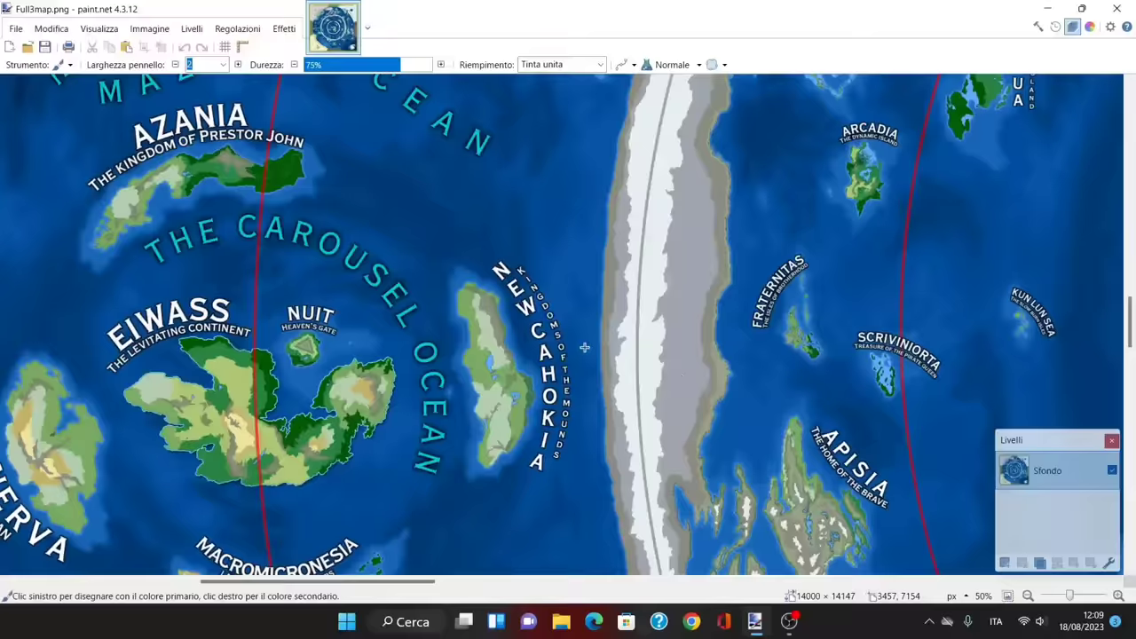
# - Pan the map from the Carousel Ocean islands over to North America, Europe and Asia
pyautogui.moveTo(586, 347); pyautogui.dragTo(684, 261)
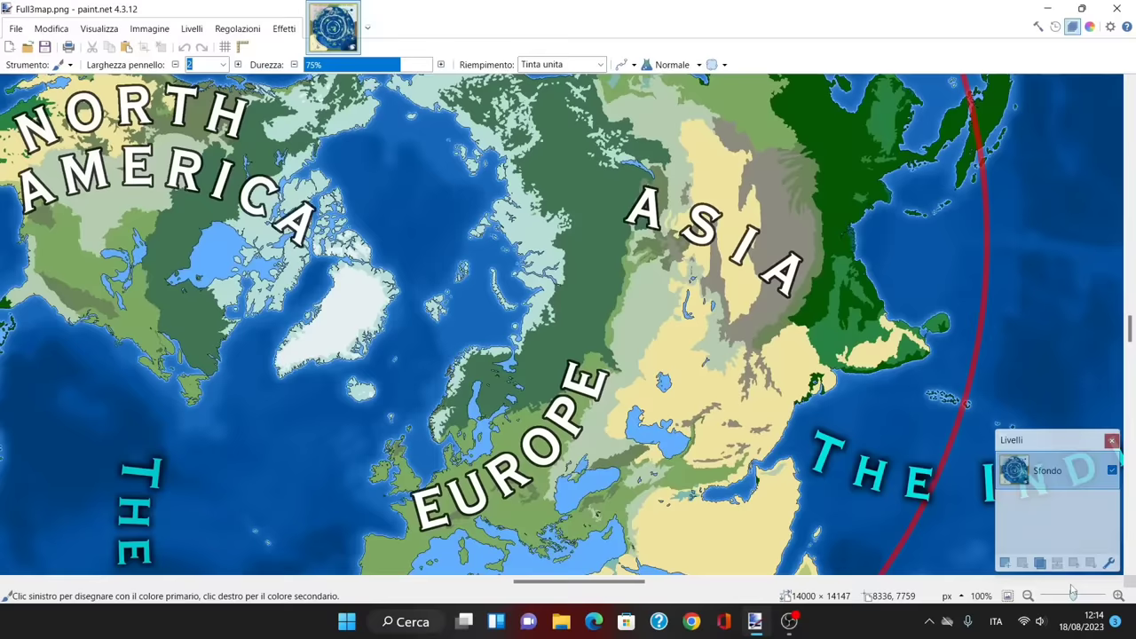
pyautogui.scroll(-3)
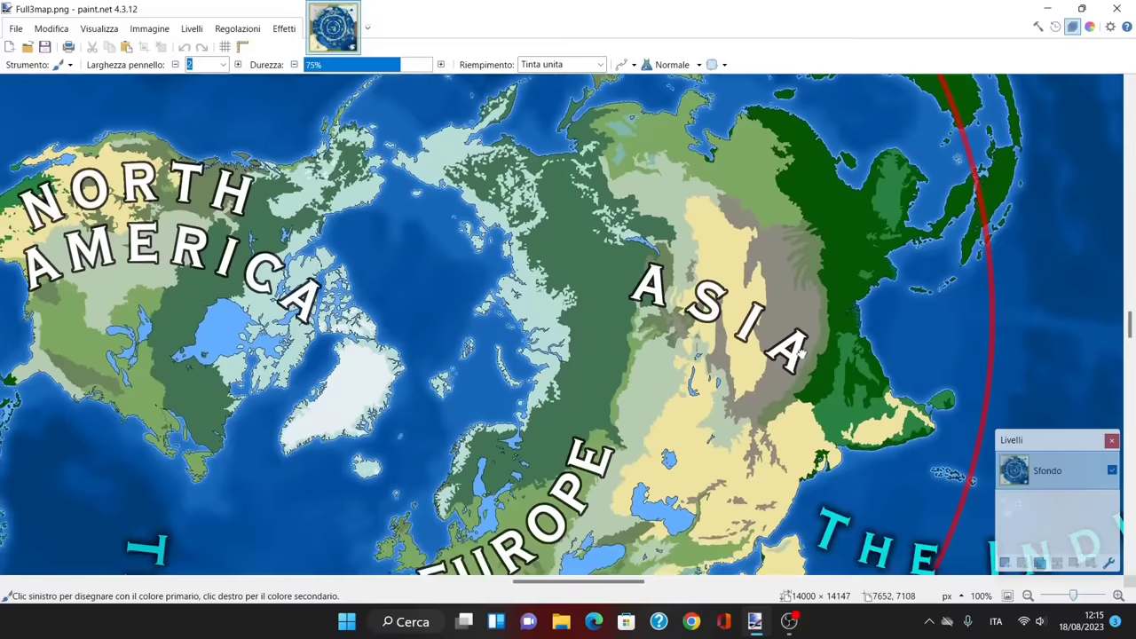
pyautogui.scroll(-3)
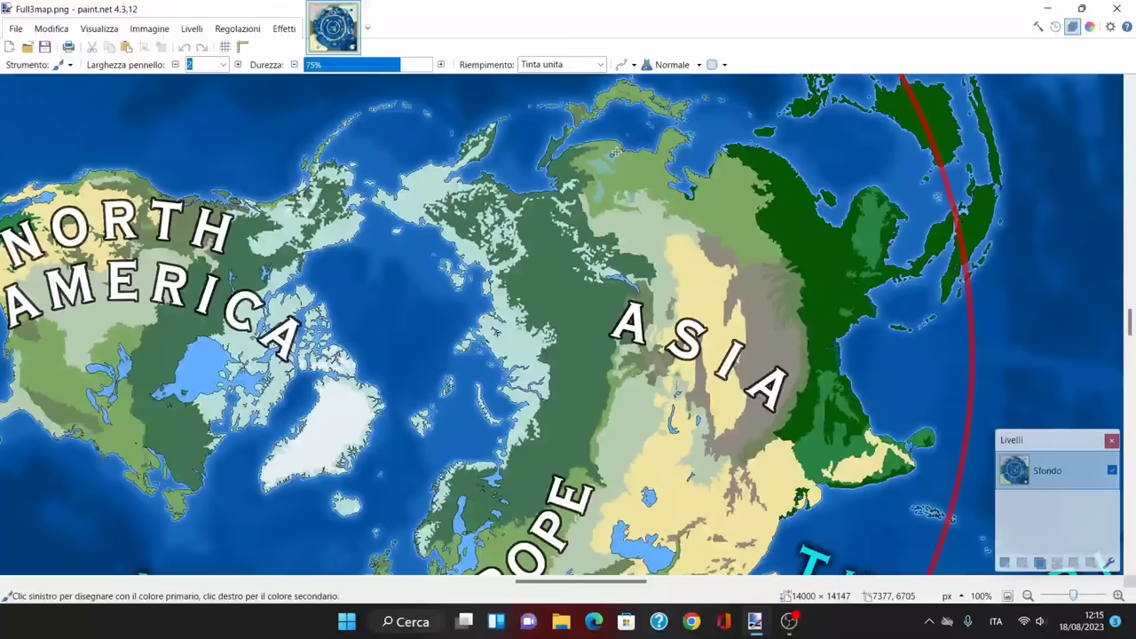
pyautogui.scroll(-3)
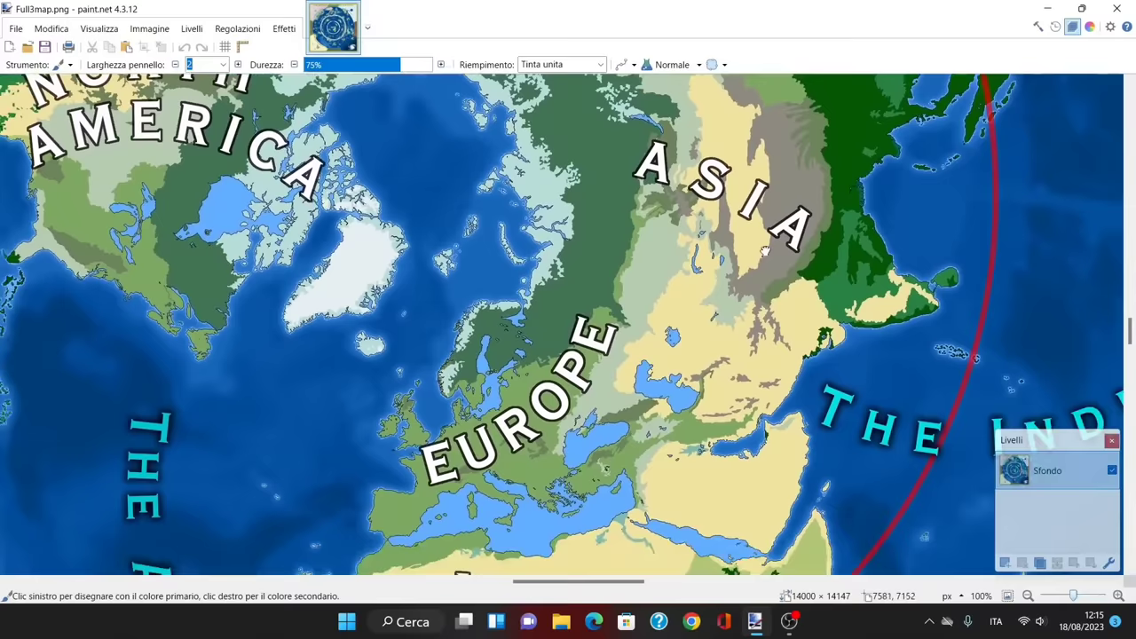
pyautogui.scroll(-3)
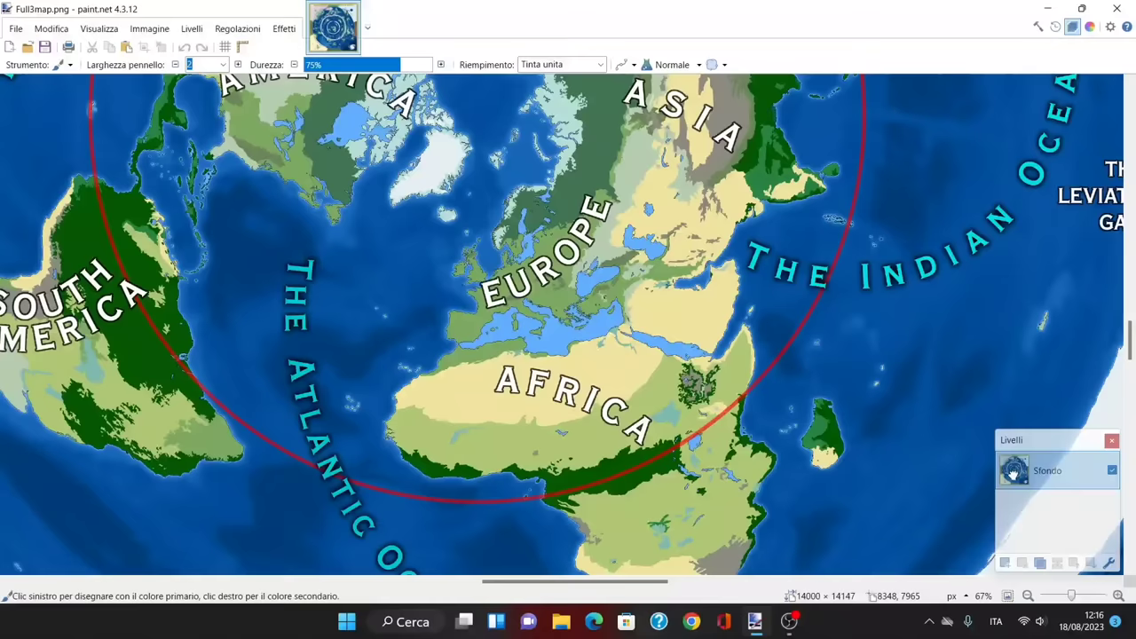
pyautogui.scroll(-3)
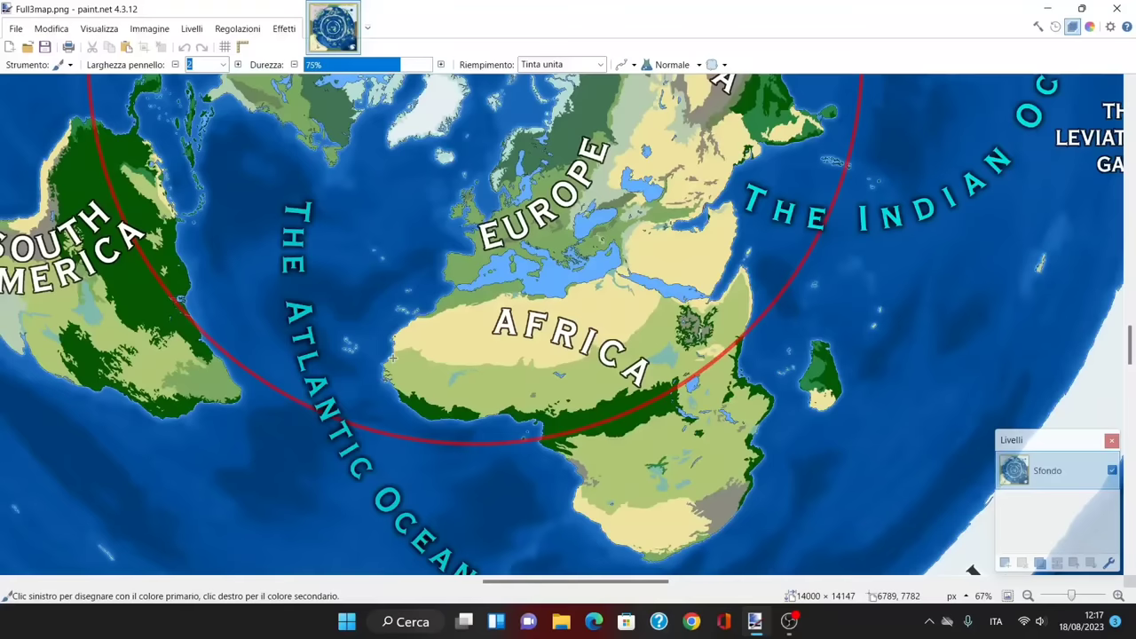
pyautogui.moveTo(790, 203)
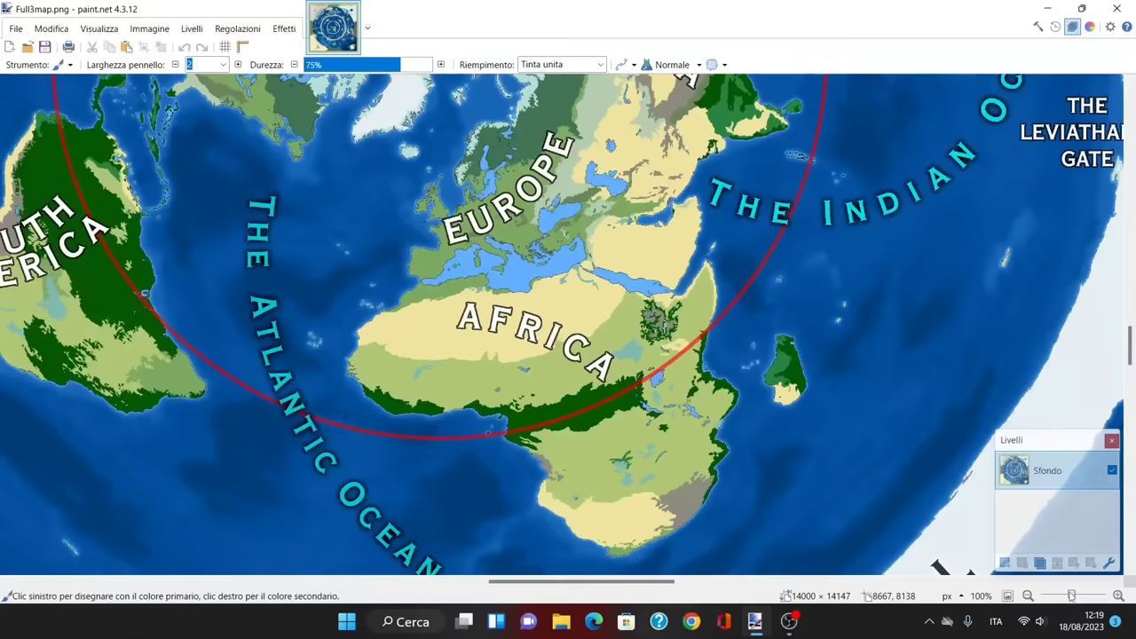
# - Scroll the map down to the Carousel Ocean showing Azania, Eiwass and Nuit beside the Irradiated band
pyautogui.scroll(-3)
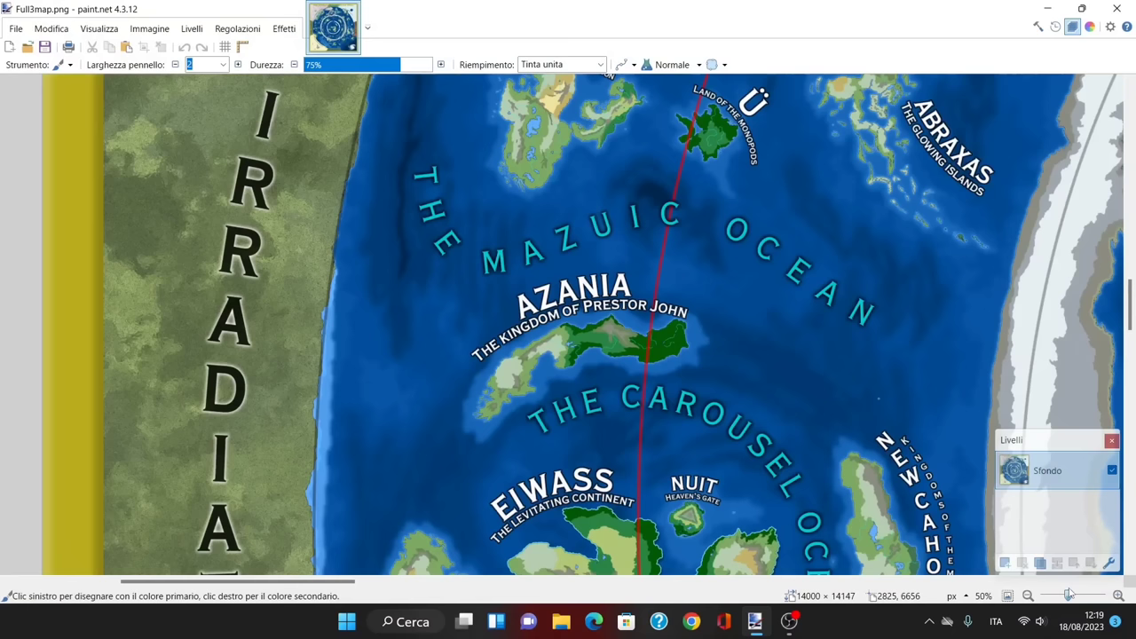
pyautogui.scroll(-3)
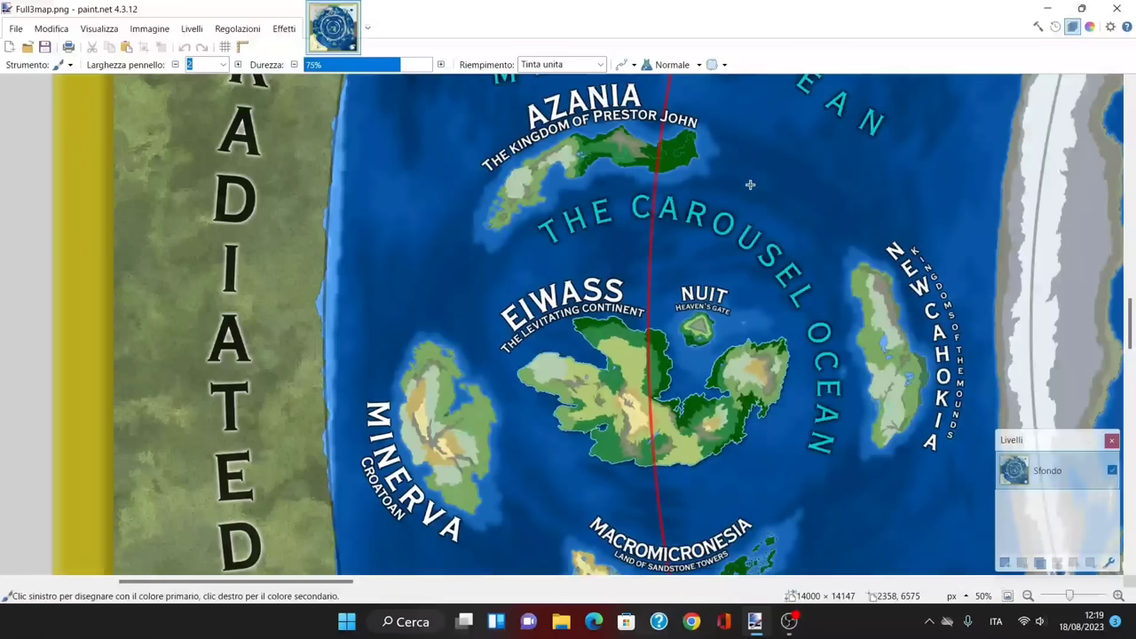
pyautogui.scroll(-3)
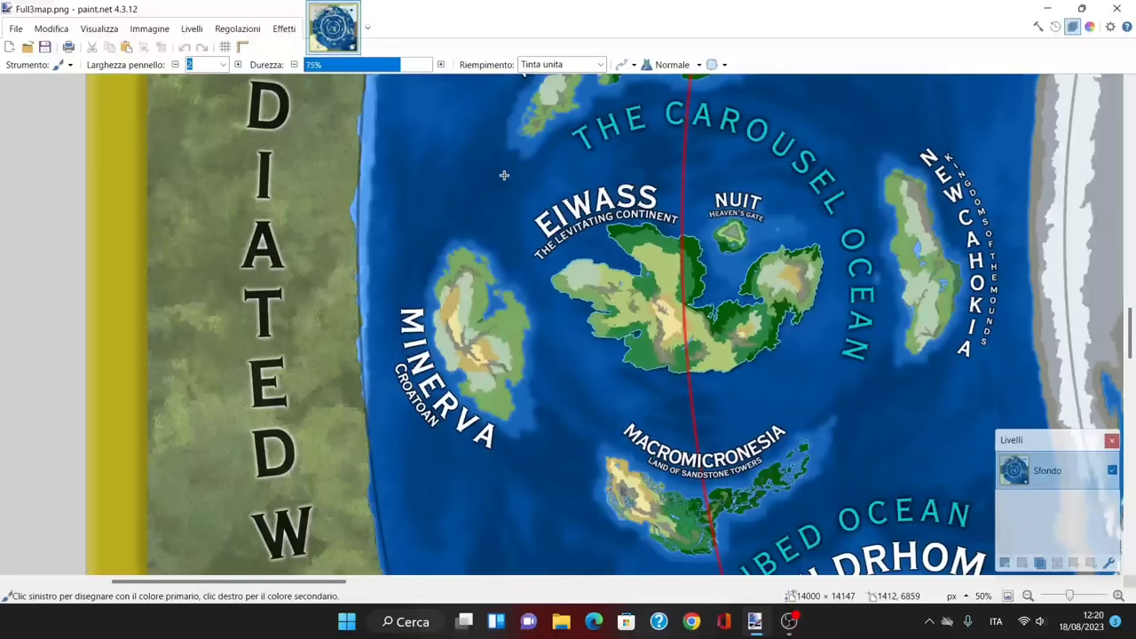
pyautogui.click(1117, 597)
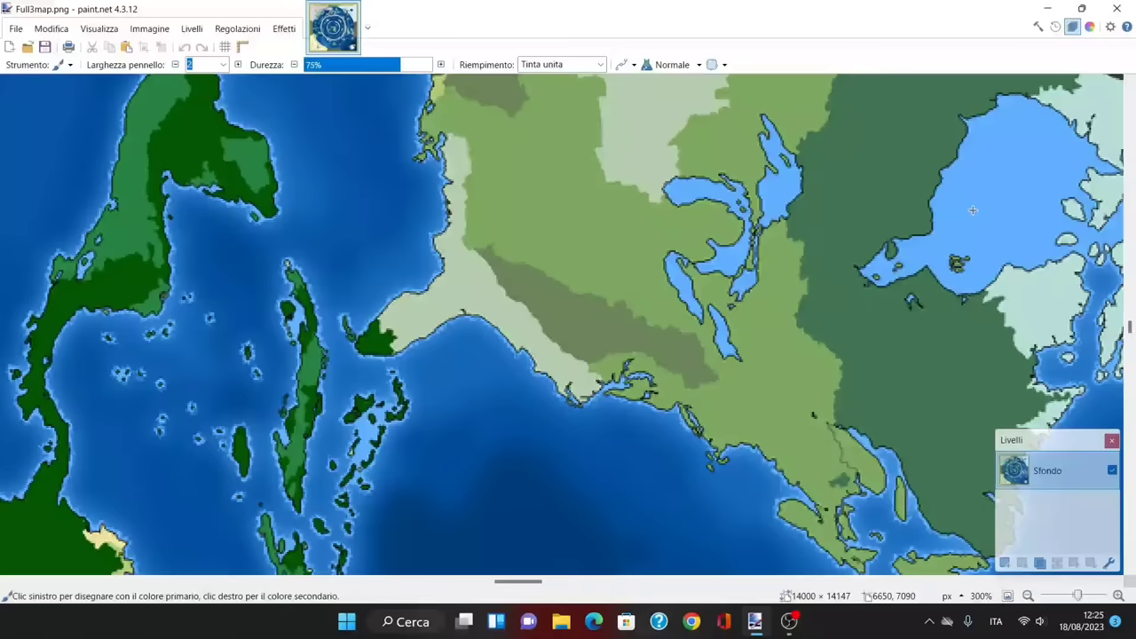
pyautogui.moveTo(883, 392)
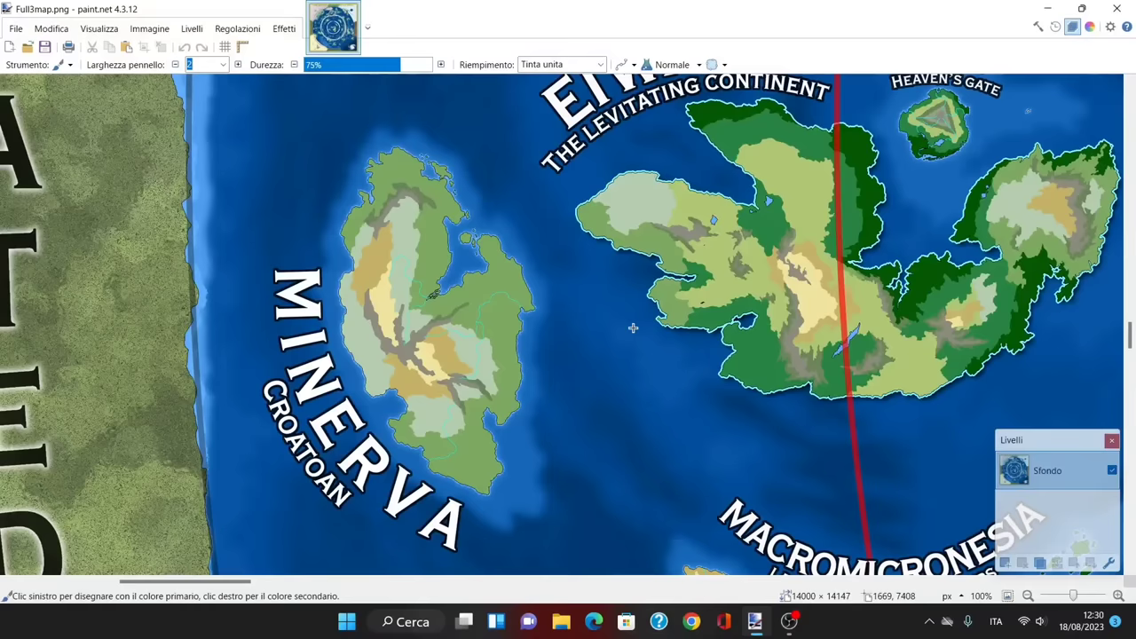
pyautogui.moveTo(628, 323)
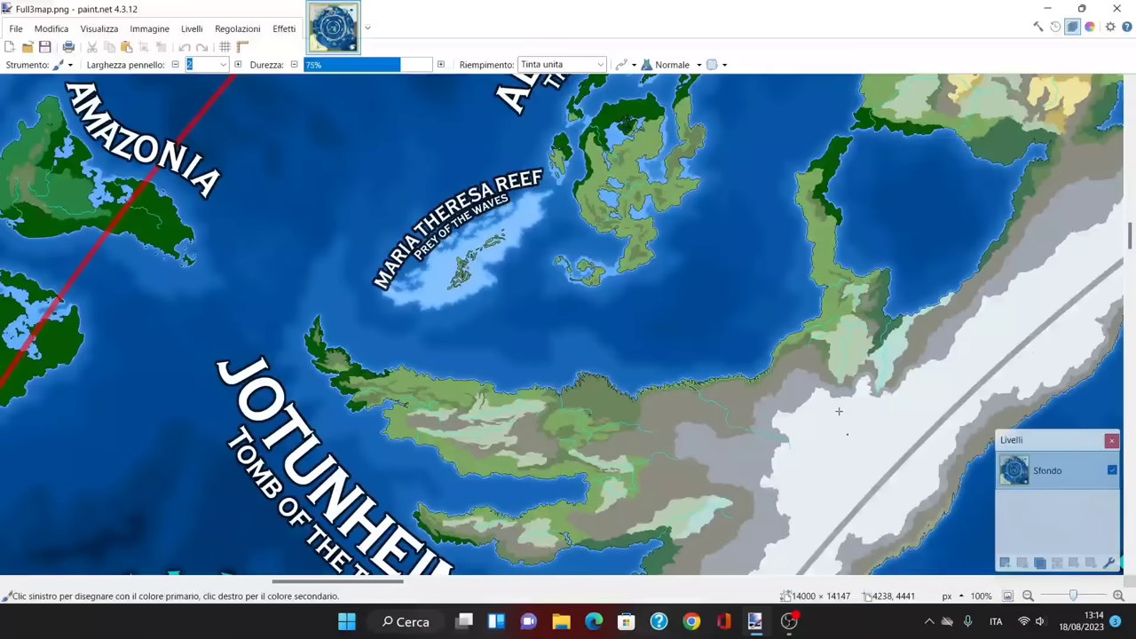
# - Widen the view so Jotunheimr sits among Amazonia, Alcheringa, Robensonia and Peyi Dwòl
pyautogui.scroll(-3)
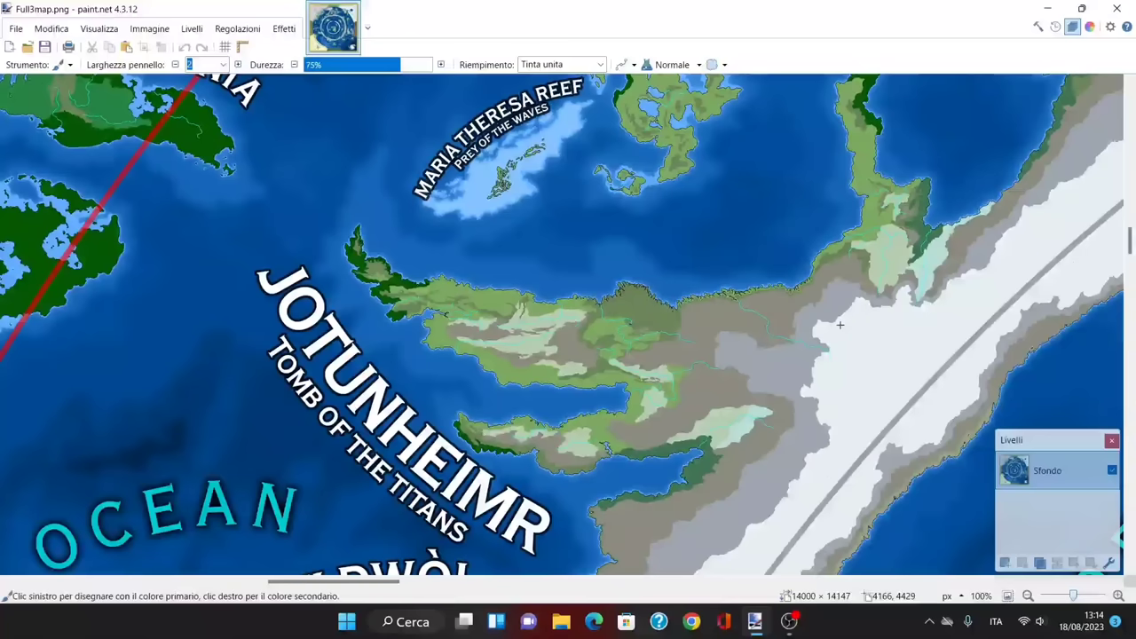
pyautogui.moveTo(808, 261)
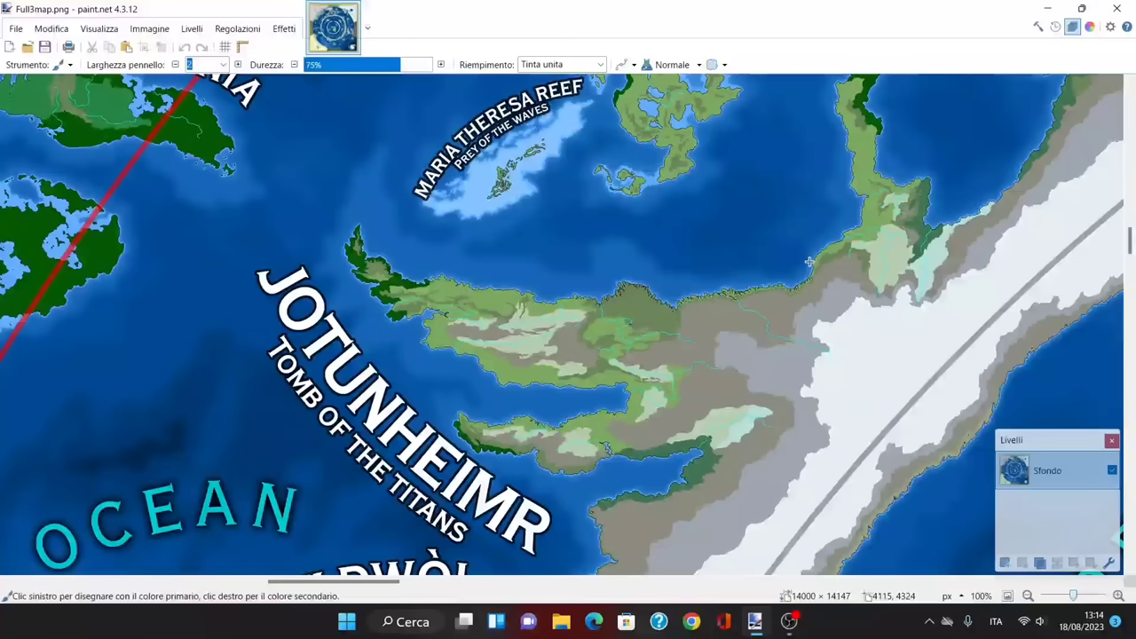
pyautogui.scroll(-3)
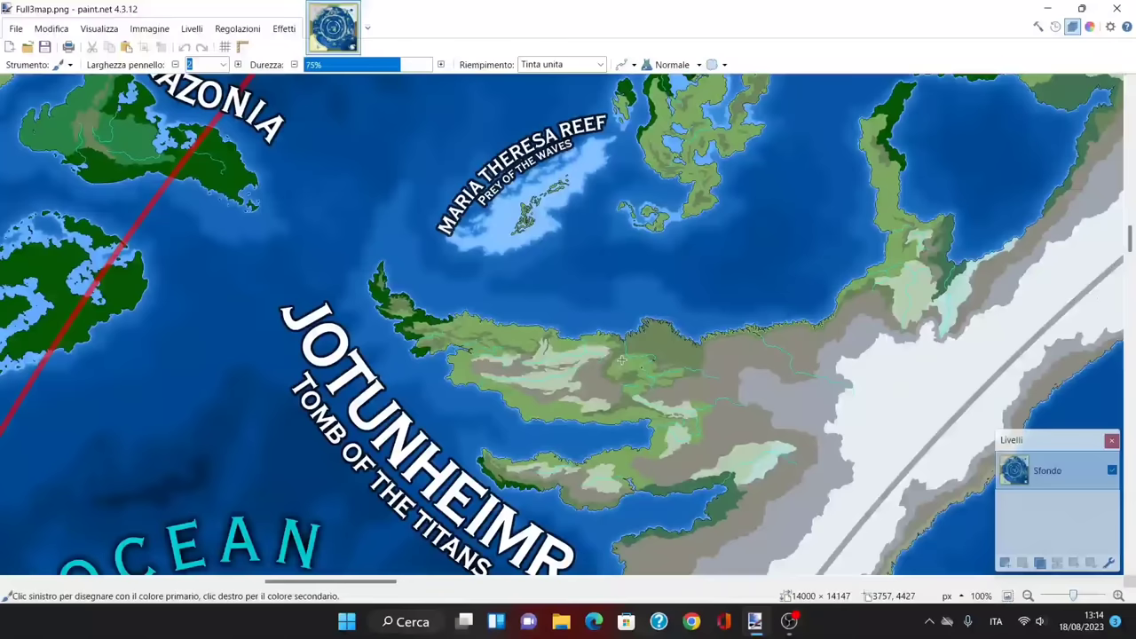
pyautogui.scroll(-3)
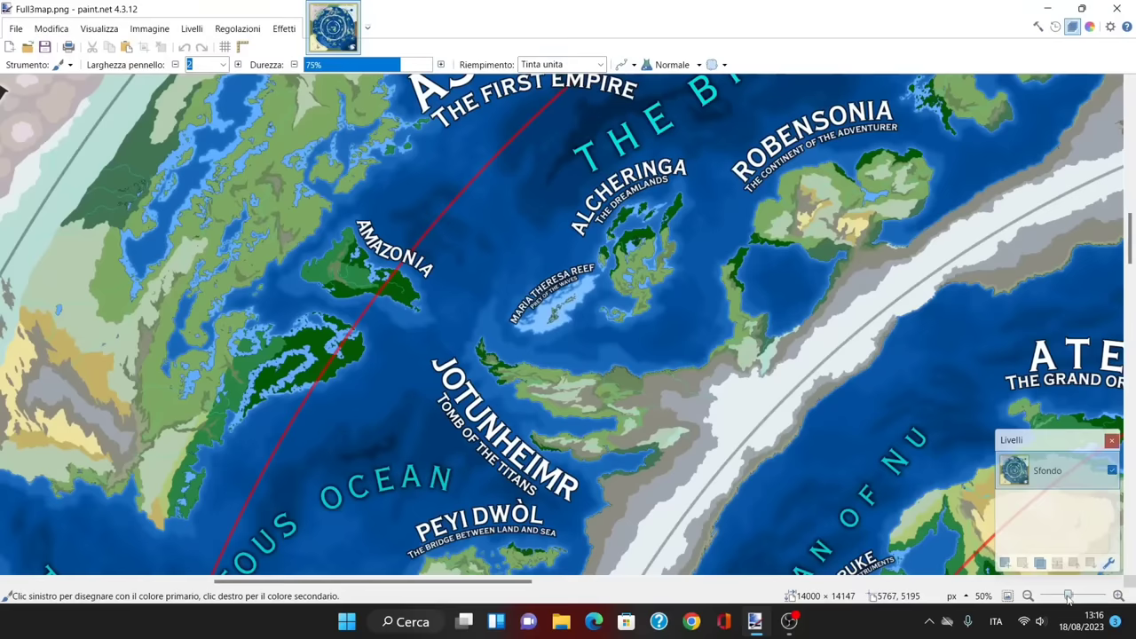
pyautogui.scroll(-3)
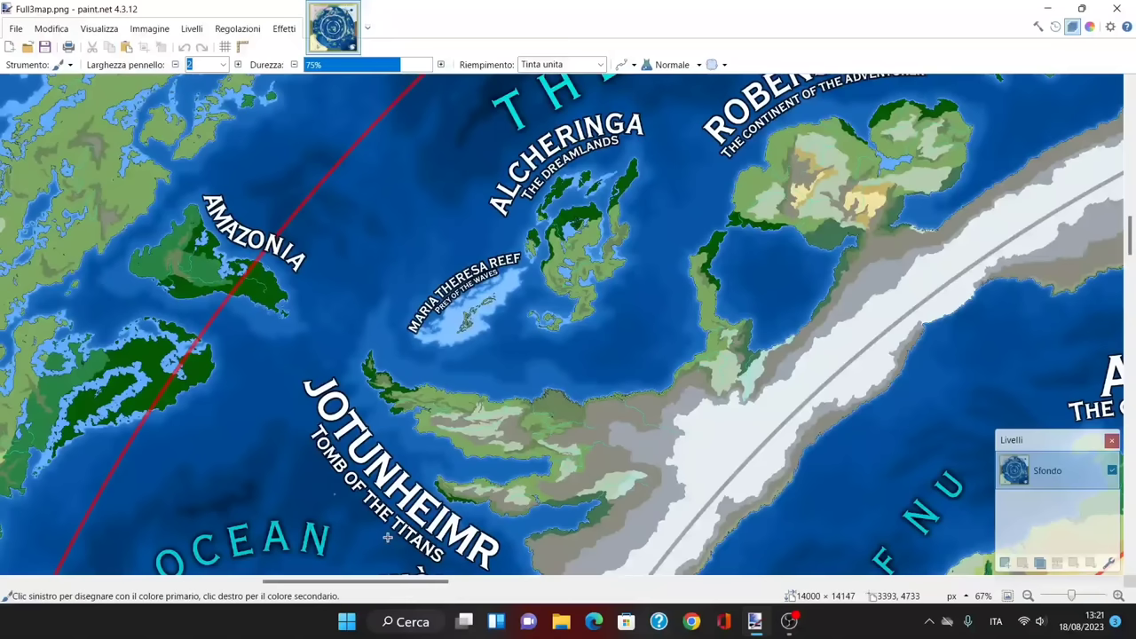
# - Scroll the map down slightly to reveal Peyi Dwöl beneath Jotunheimr
pyautogui.scroll(-3)
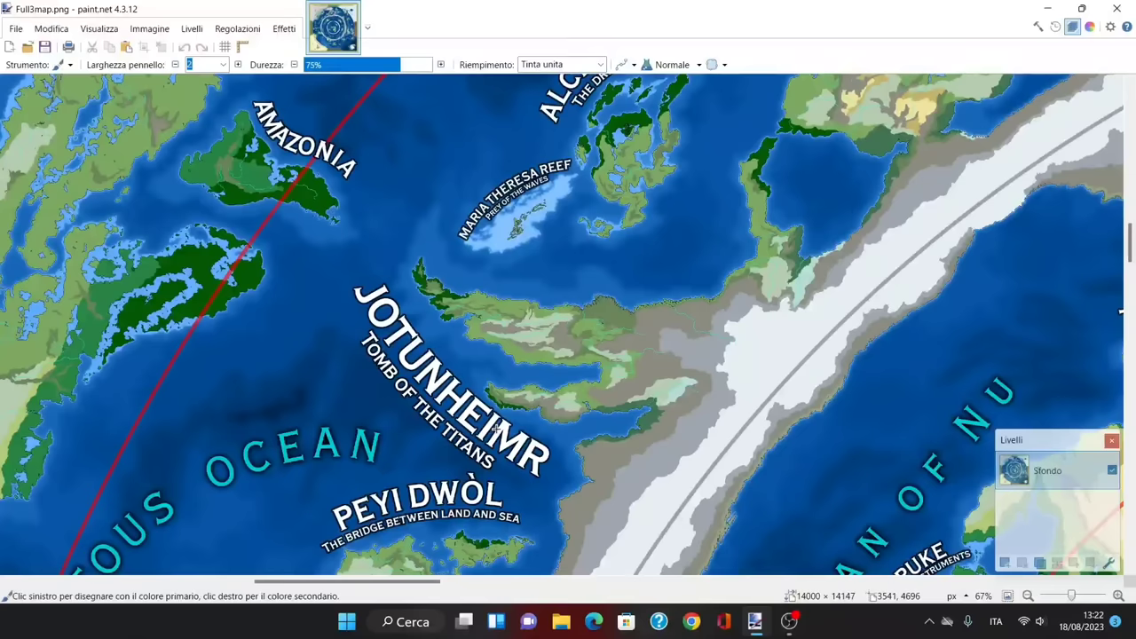
pyautogui.moveTo(833, 242)
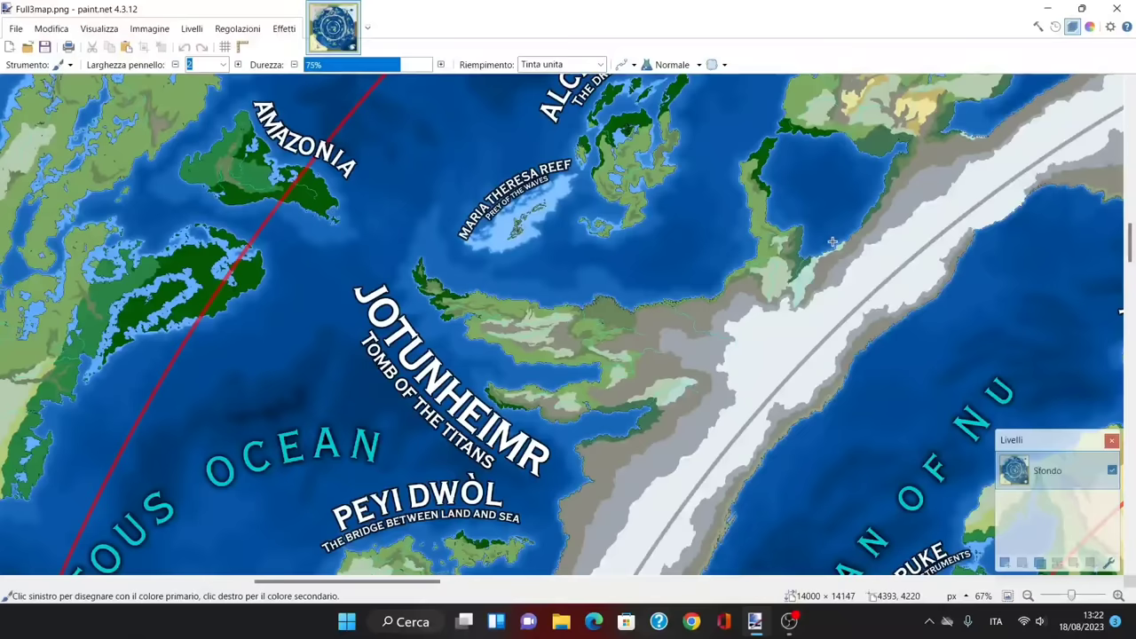